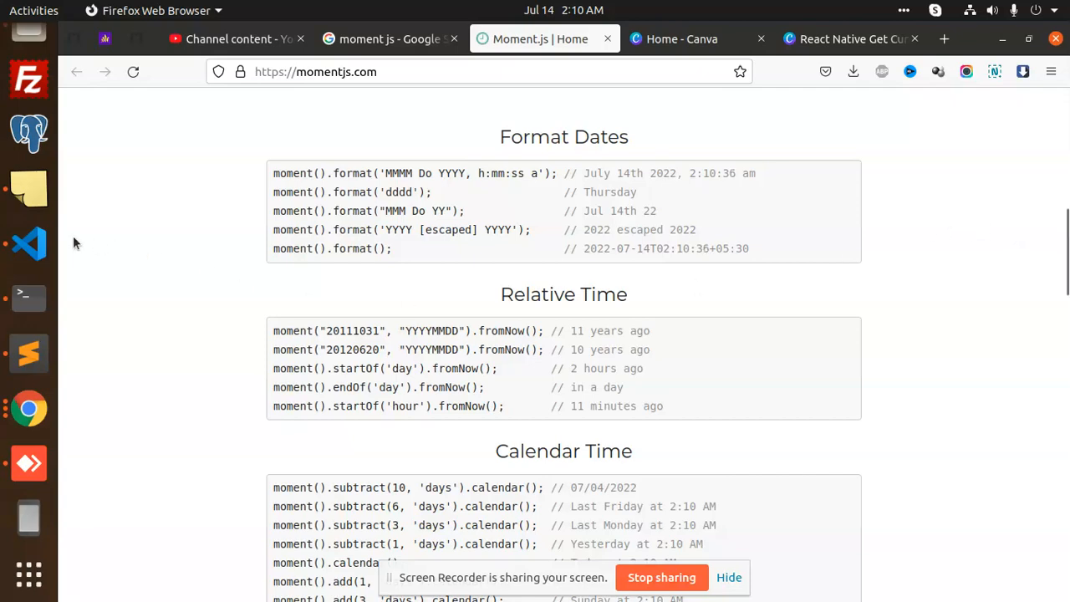
View the phone over AnyDesk showing 14/7/2022 2:12:33, then go back to App.js.
{"action": "left_click", "coordinate": [28, 244]}
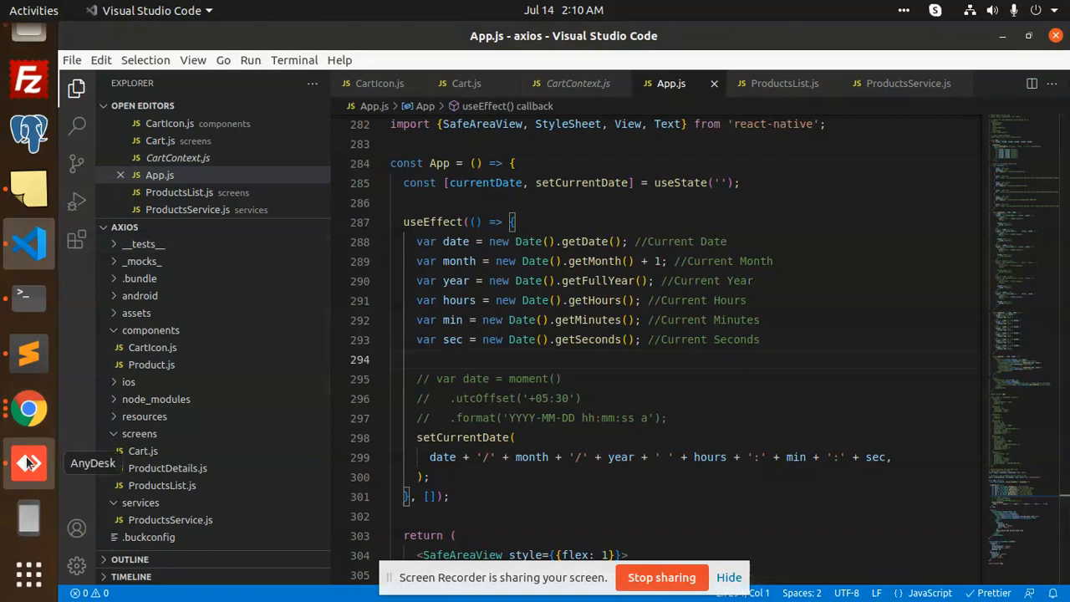
{"action": "left_click", "coordinate": [28, 463]}
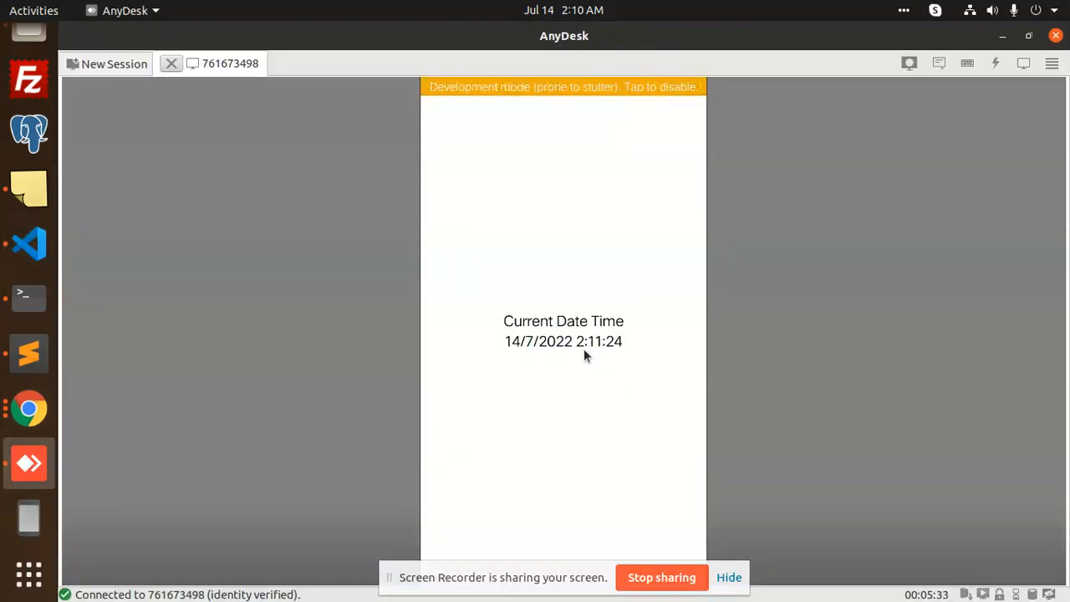
{"action": "left_click", "coordinate": [578, 354]}
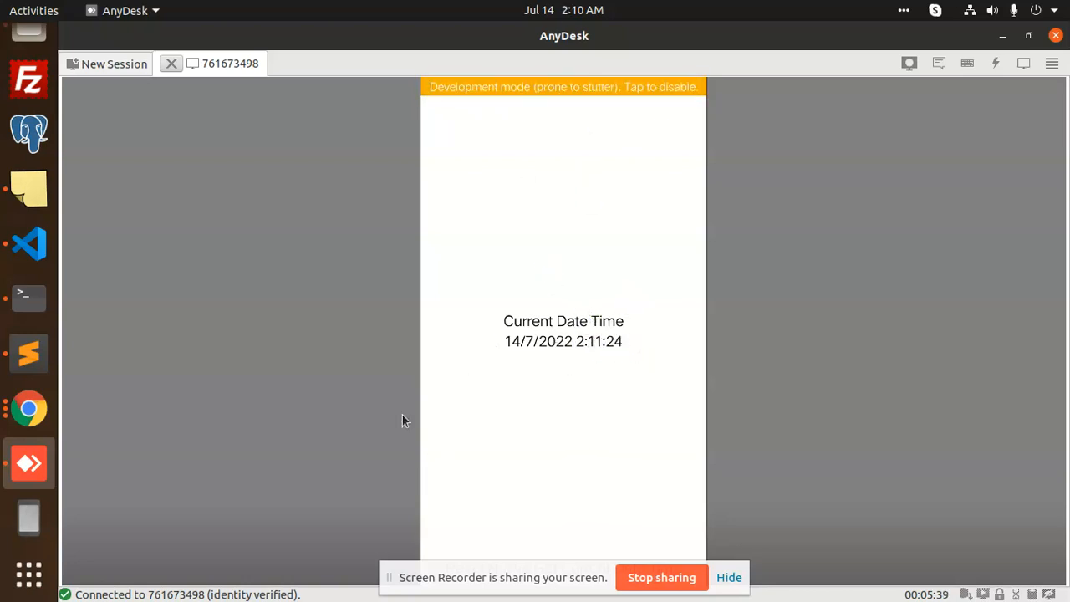
{"action": "left_click", "coordinate": [29, 298]}
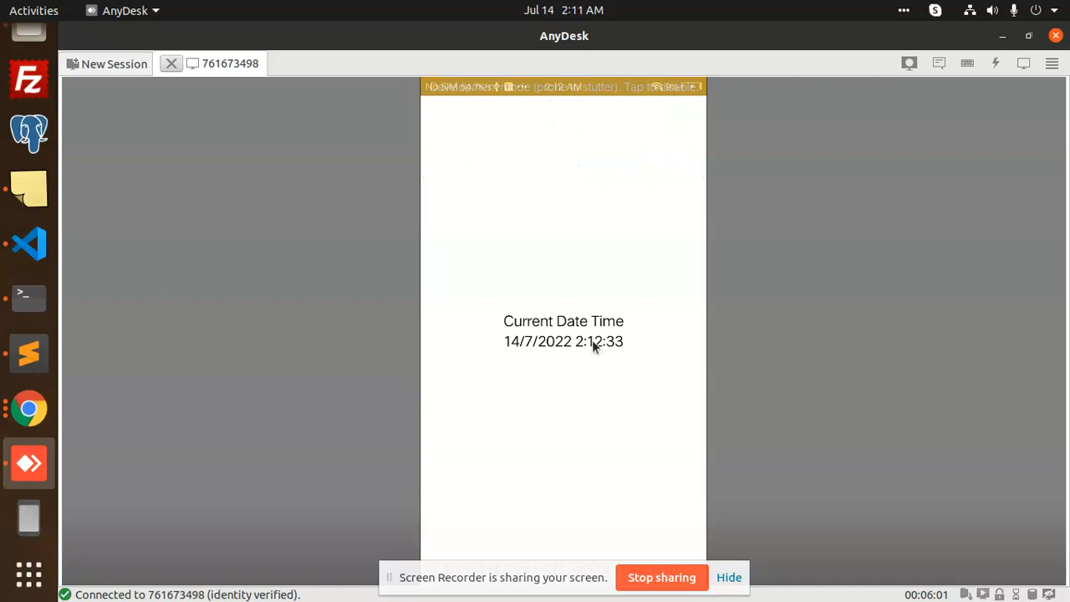
{"action": "left_click", "coordinate": [530, 341]}
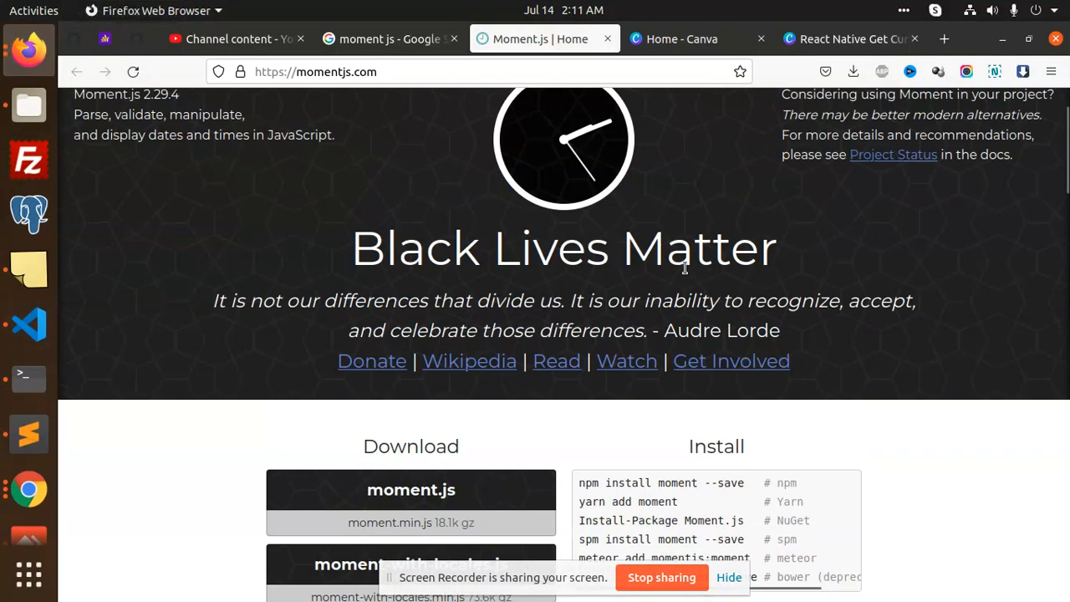
{"action": "scroll", "scroll_direction": "down", "scroll_amount": 3}
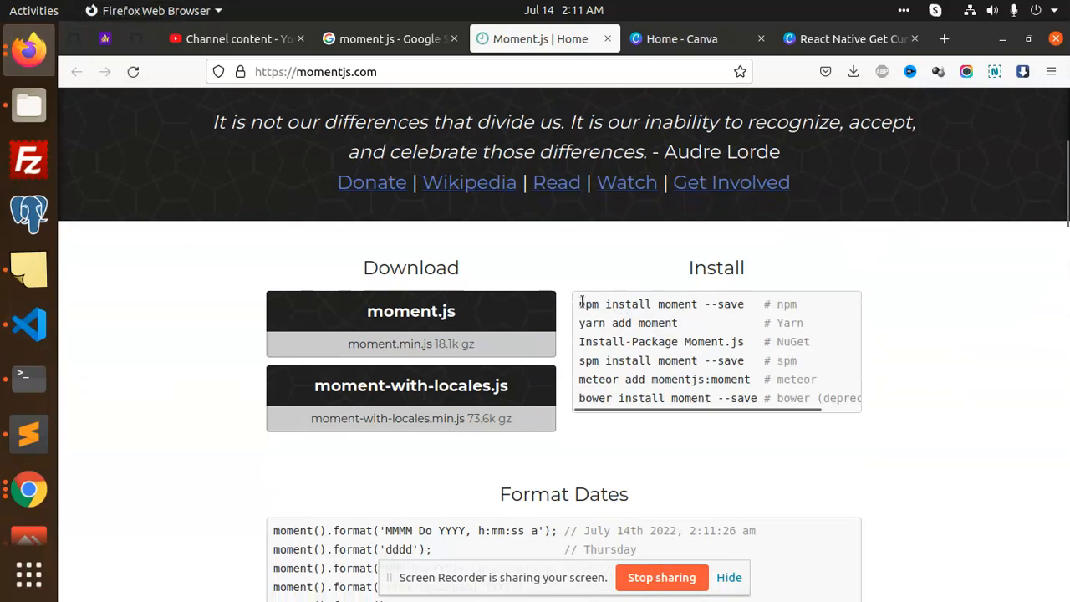
{"action": "left_click", "coordinate": [30, 325]}
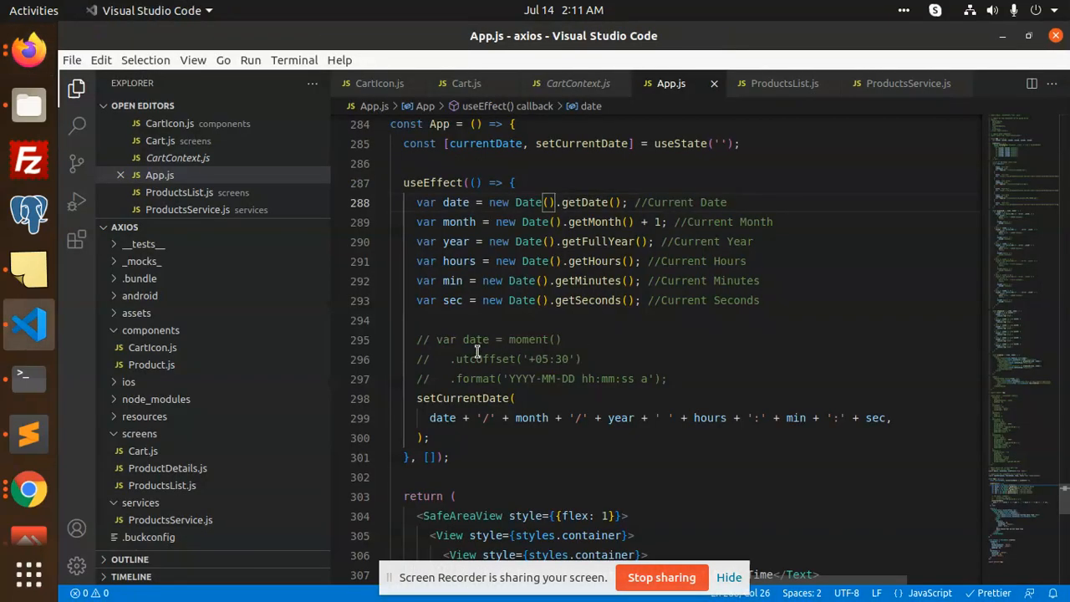
Enable the moment YYYY-MM-DD hh:mm:ss a lines, disable the manual string, and call setCurrentDate(date).
{"action": "left_click_drag", "start_coordinate": [435, 339], "coordinate": [660, 378]}
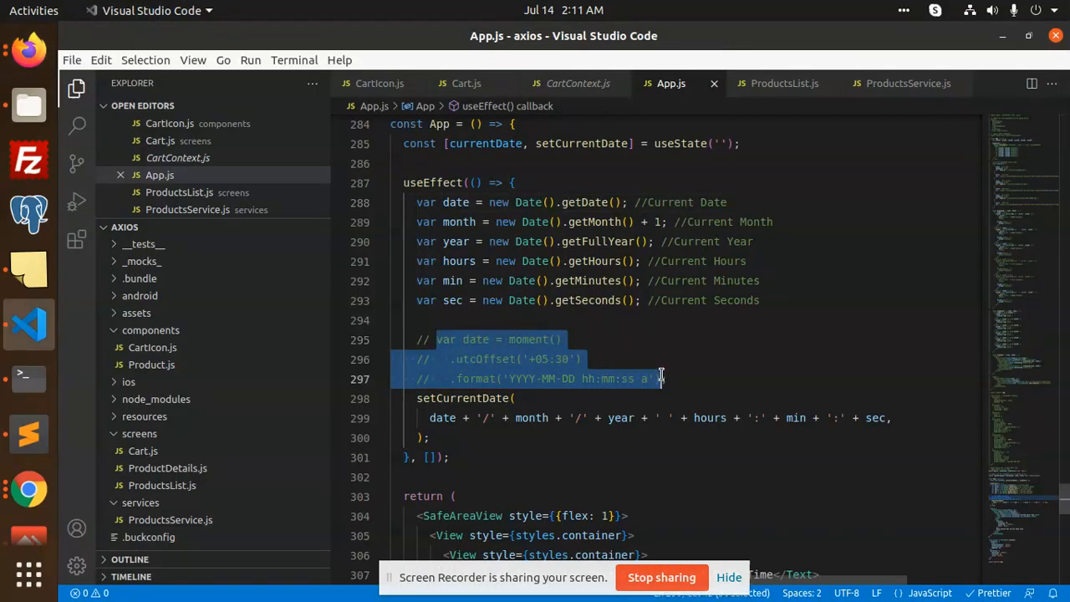
{"action": "scroll", "scroll_direction": "down", "scroll_amount": 3}
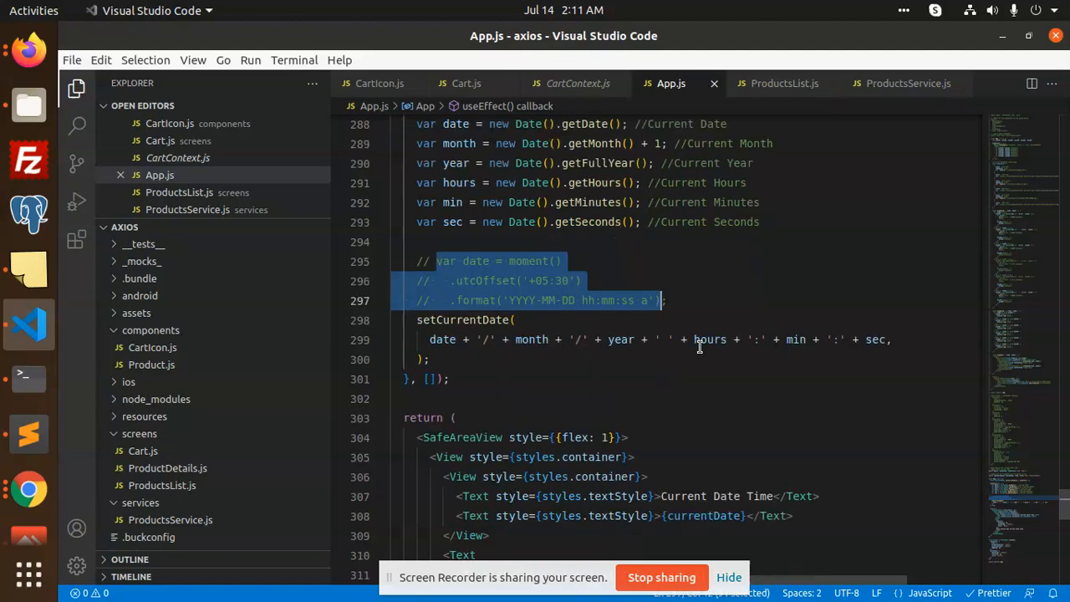
{"action": "scroll", "scroll_direction": "down", "scroll_amount": 3}
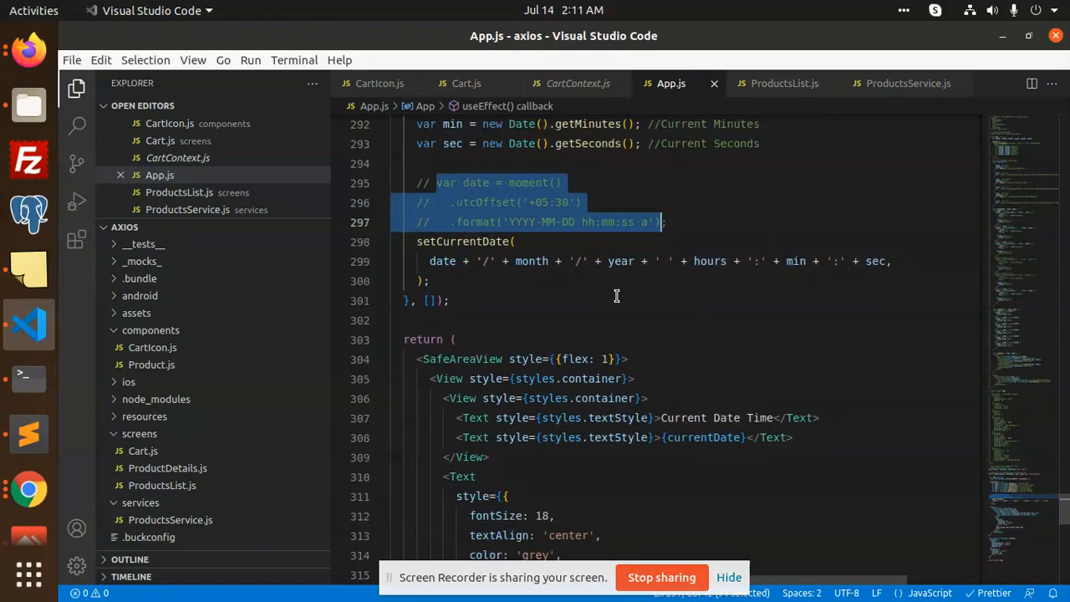
{"action": "mouse_move", "coordinate": [751, 211]}
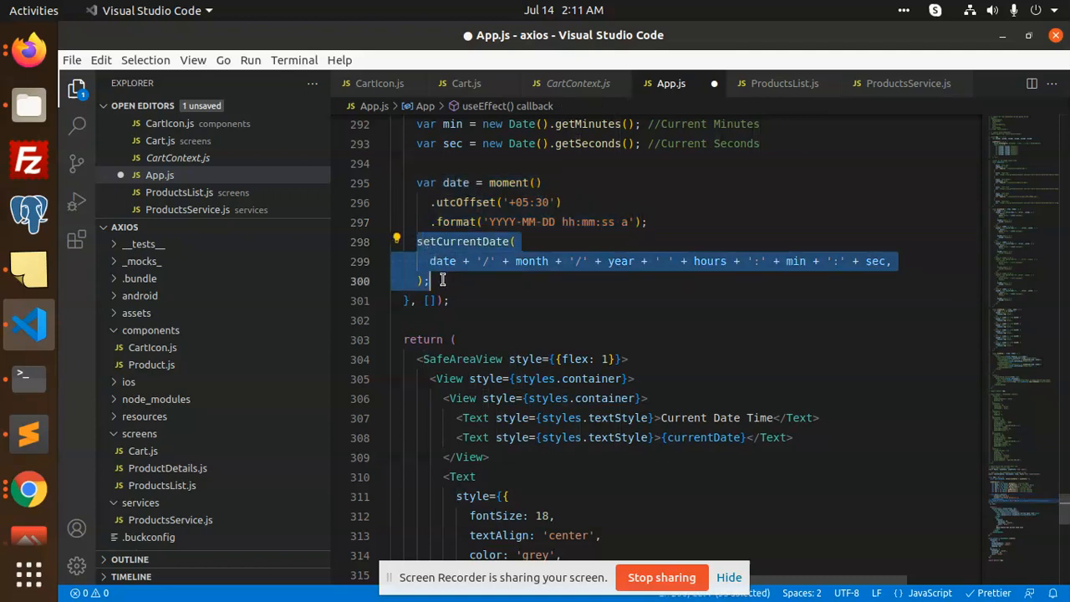
{"action": "key", "text": "ctrl+/"}
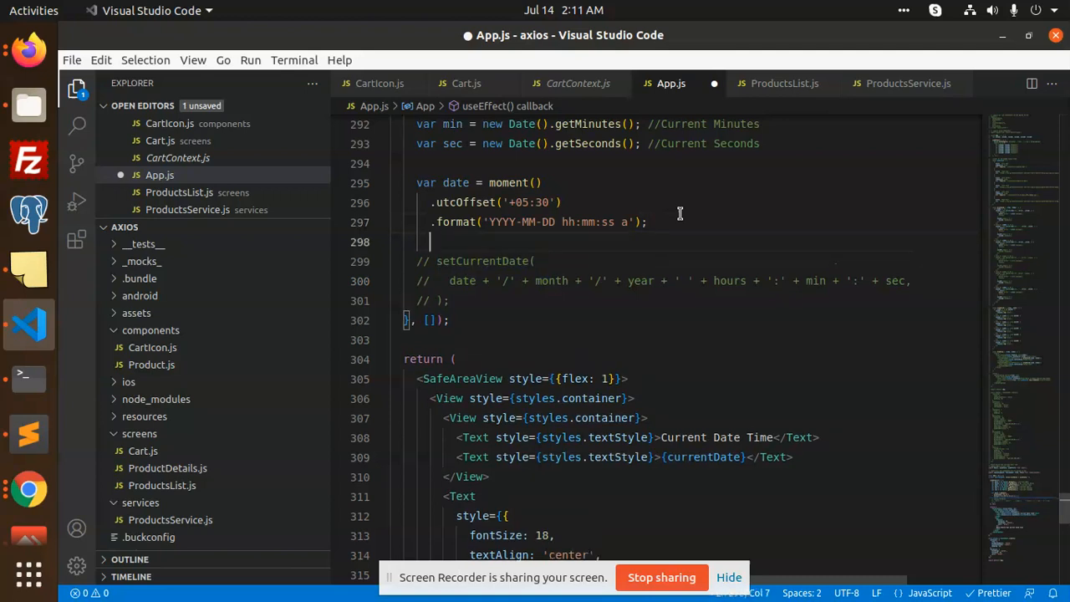
{"action": "type", "text": "setCurrentDate"}
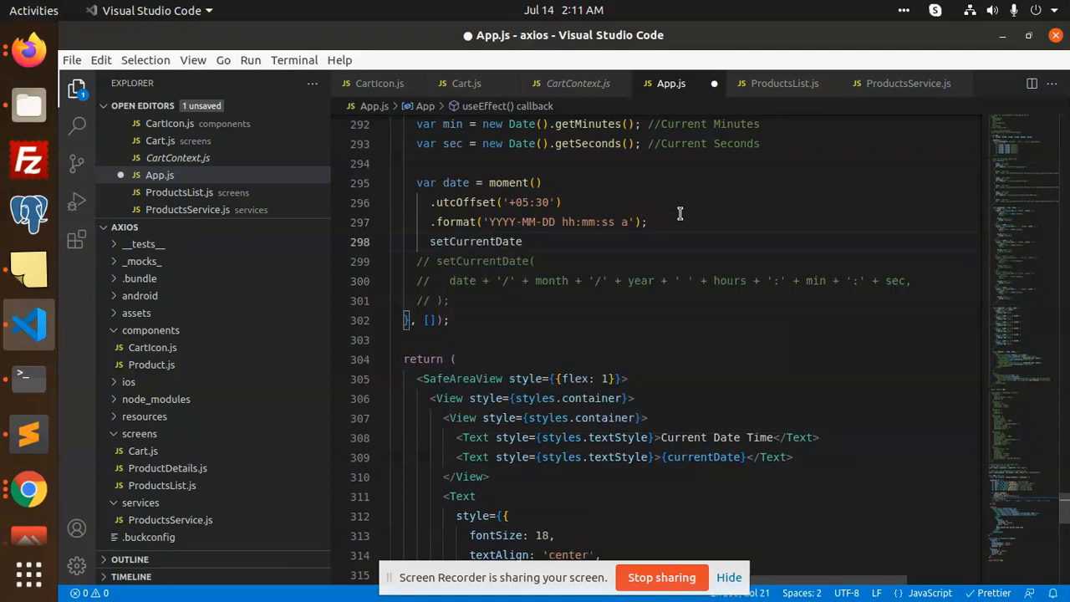
{"action": "type", "text": "(date"}
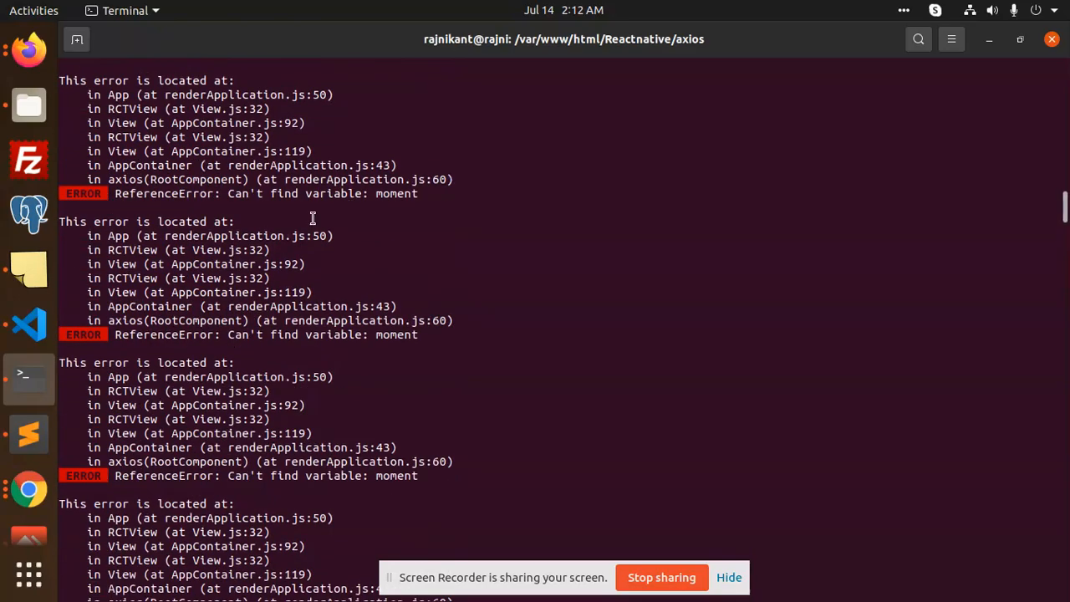
Install the moment package into the axios project with npm install moment --save.
{"action": "scroll", "scroll_direction": "down", "scroll_amount": 3}
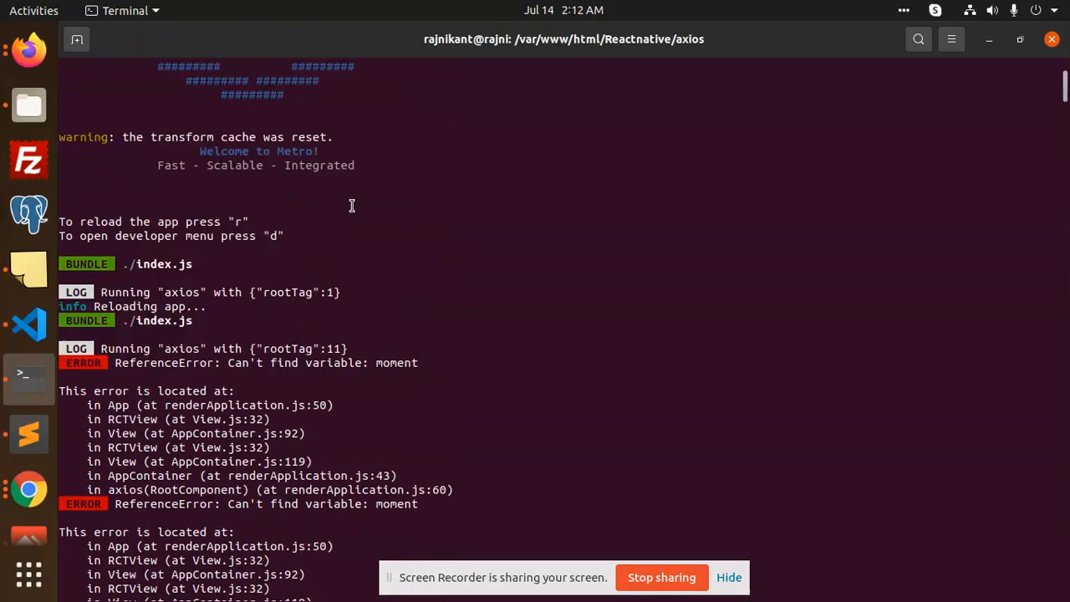
{"action": "mouse_move", "coordinate": [316, 366]}
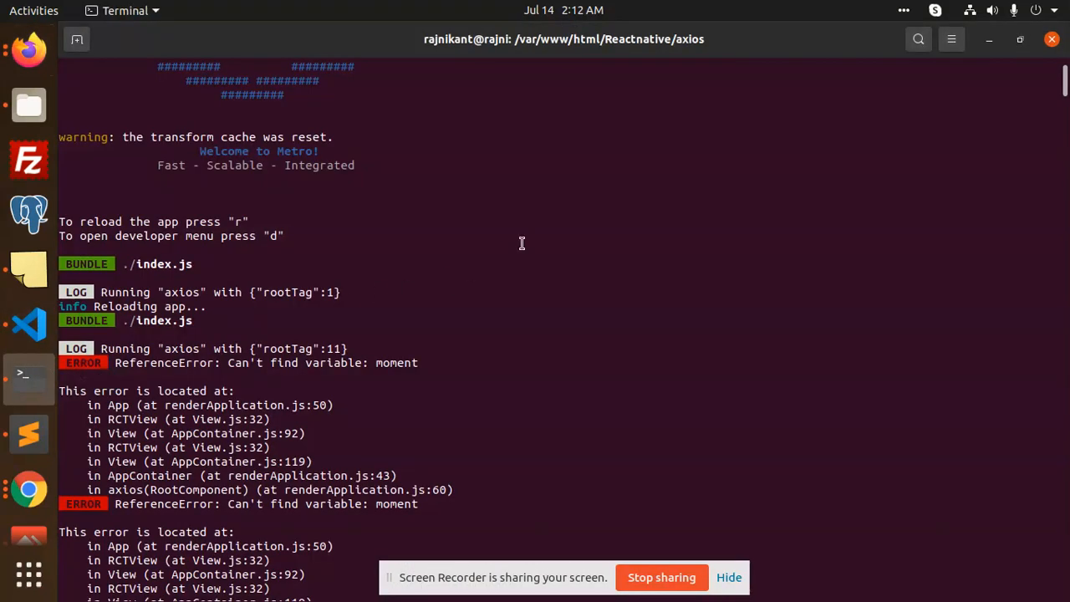
{"action": "scroll", "scroll_direction": "down", "scroll_amount": 3}
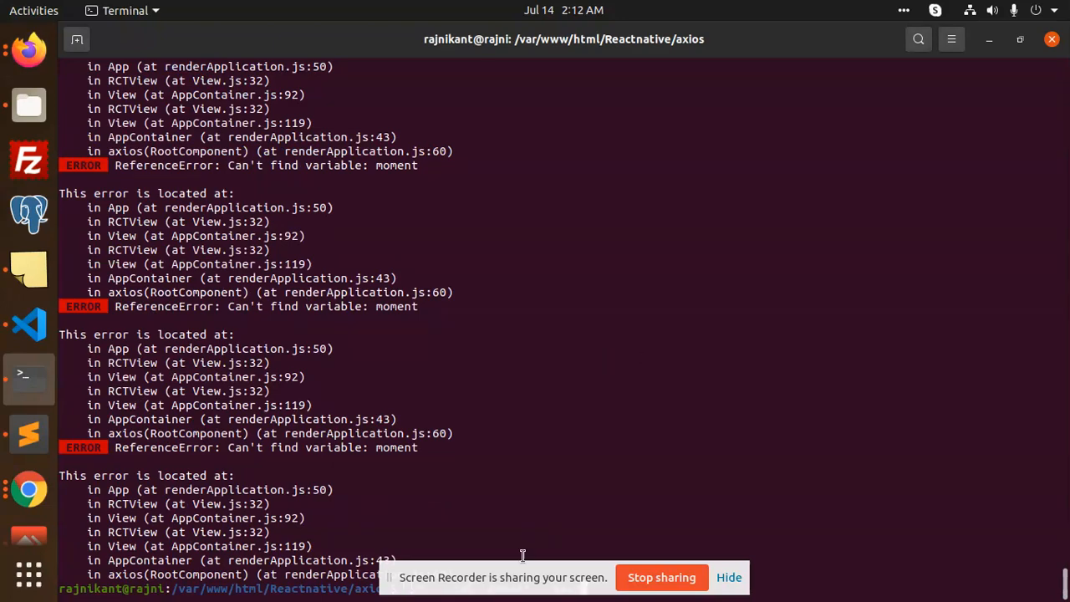
{"action": "type", "text": "npm install moment --save"}
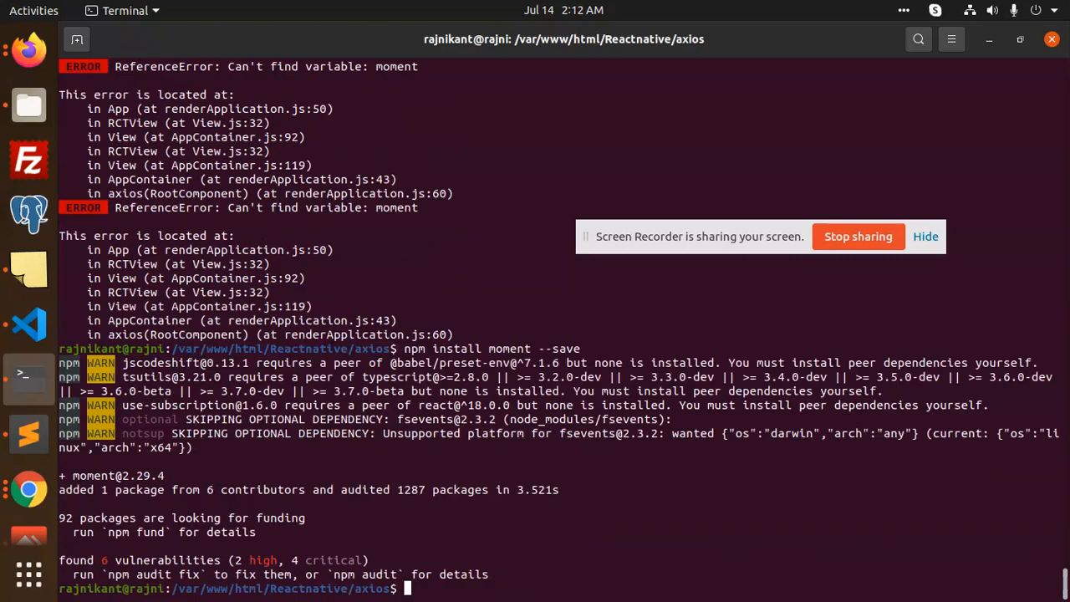
{"action": "type", "text": "npm install moment --save"}
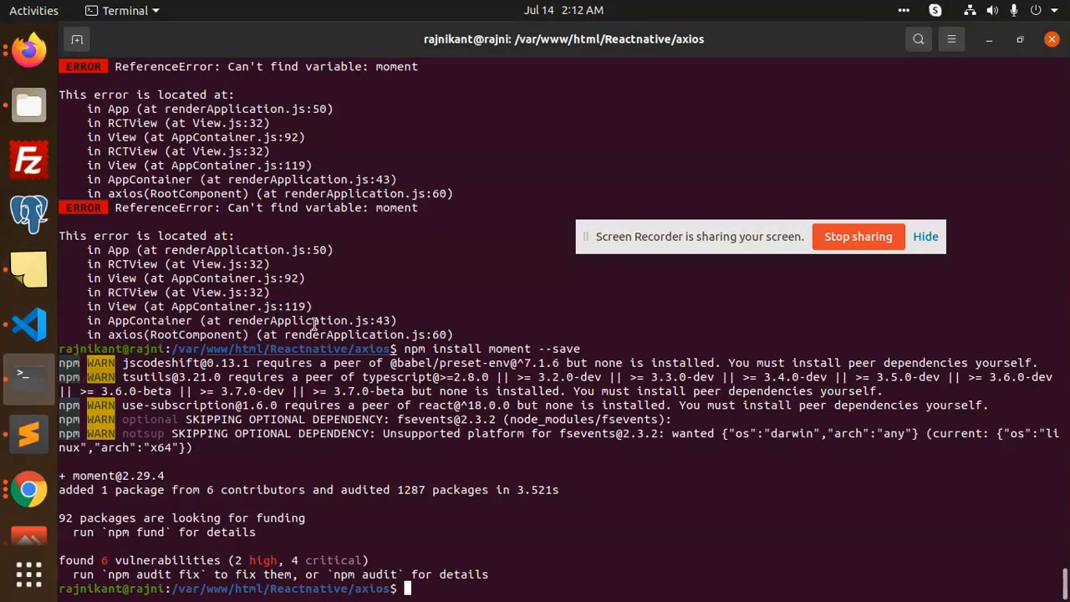
Restart the bundler with npx react-native start --reset-cache.
{"action": "type", "text": "npx react-native start --reset-cache"}
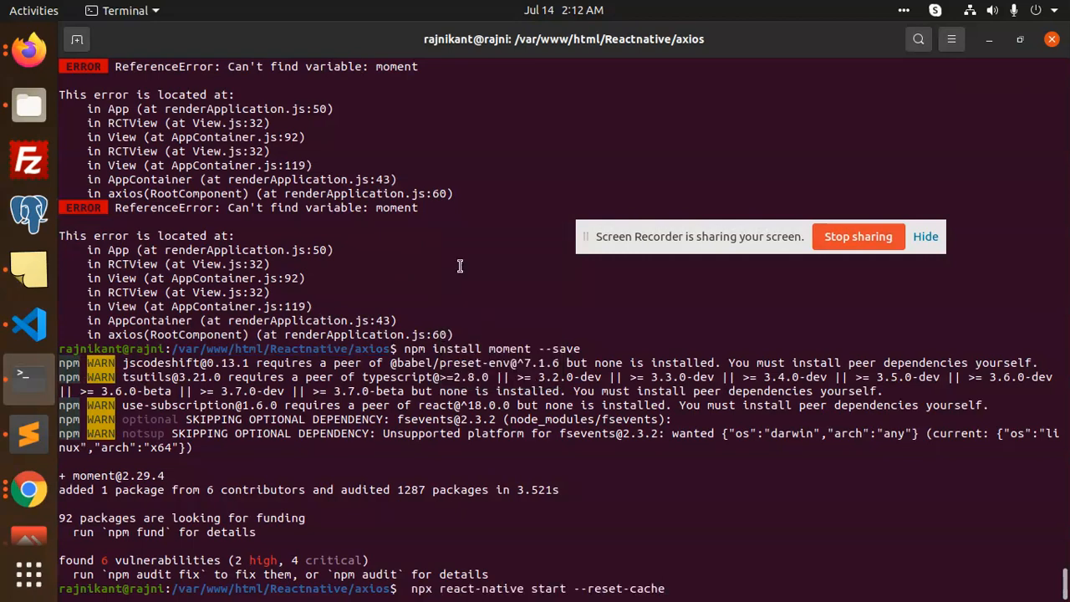
{"action": "key", "text": "Return"}
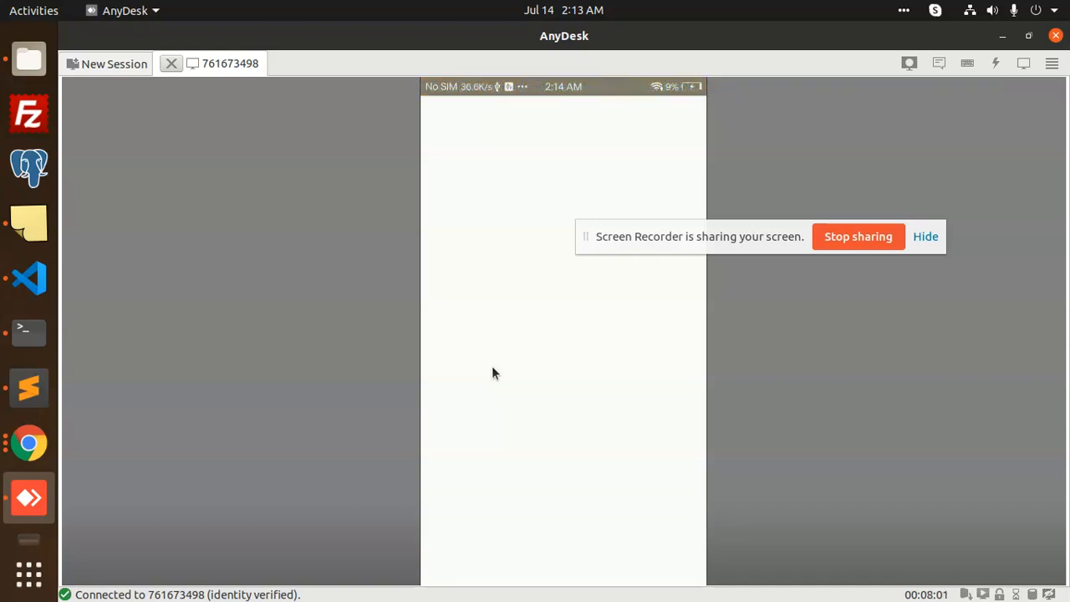
{"action": "mouse_move", "coordinate": [30, 332]}
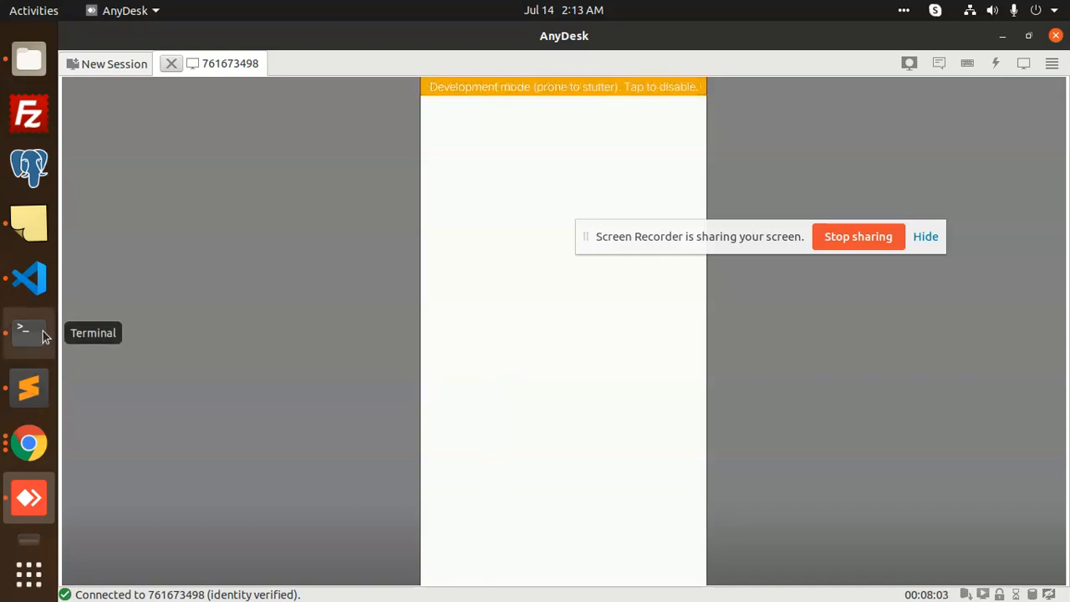
See the phone's Render Error 'can't find variable moment', then go back to App.js.
{"action": "left_click", "coordinate": [28, 331]}
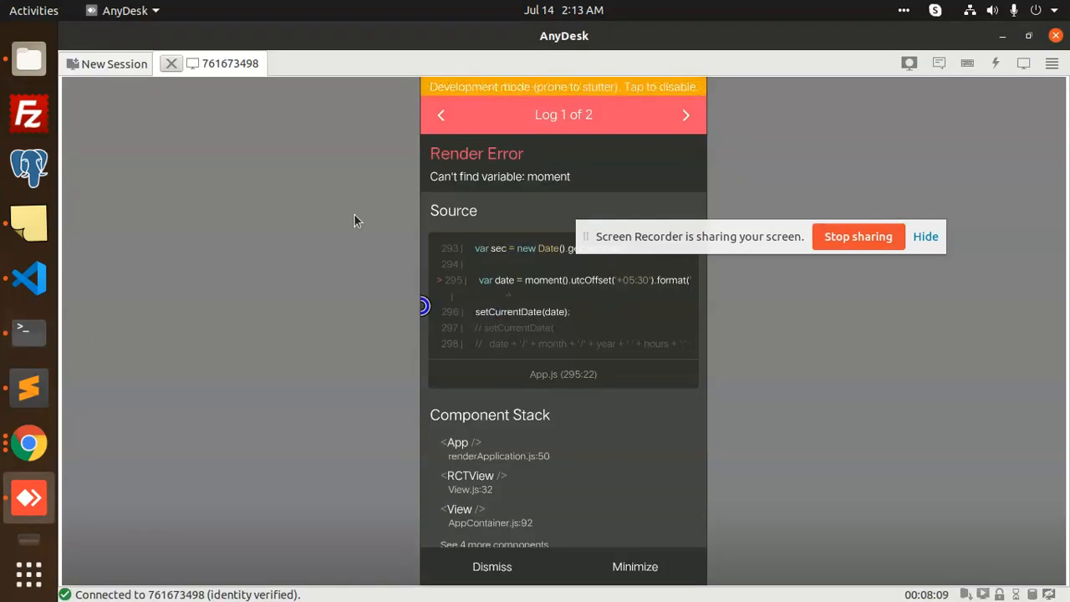
{"action": "mouse_move", "coordinate": [27, 331]}
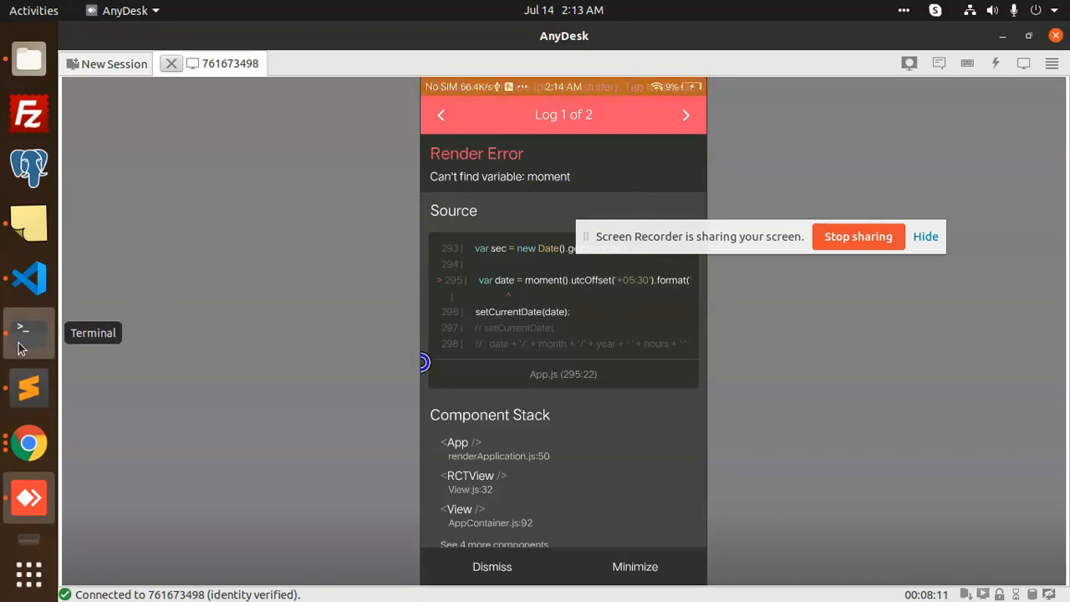
{"action": "left_click", "coordinate": [28, 278]}
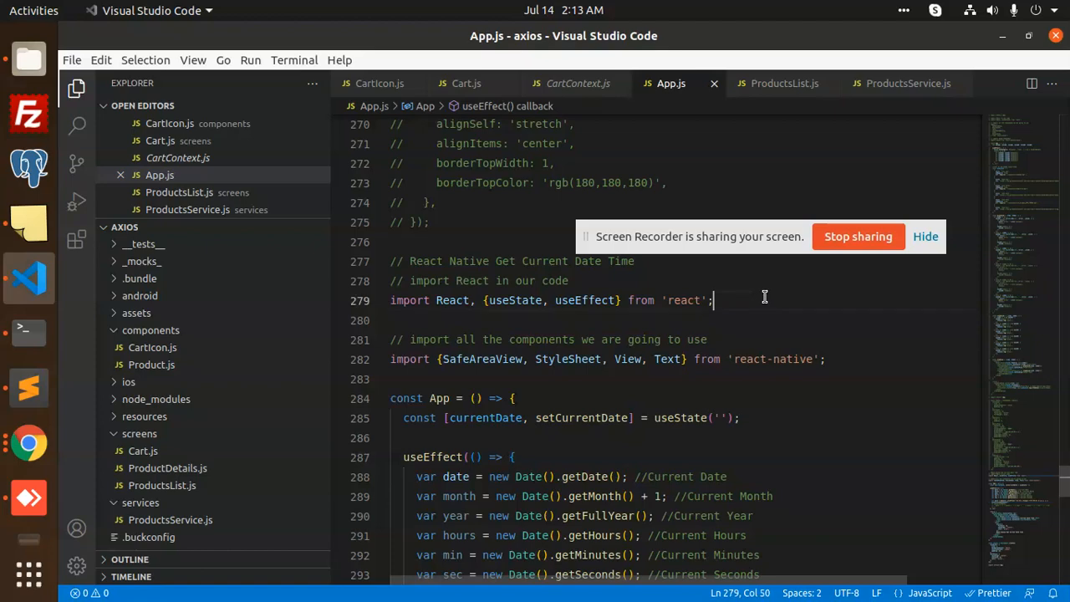
Add import moment from 'moment'; below the React import in App.js.
{"action": "type", "text": "impo"}
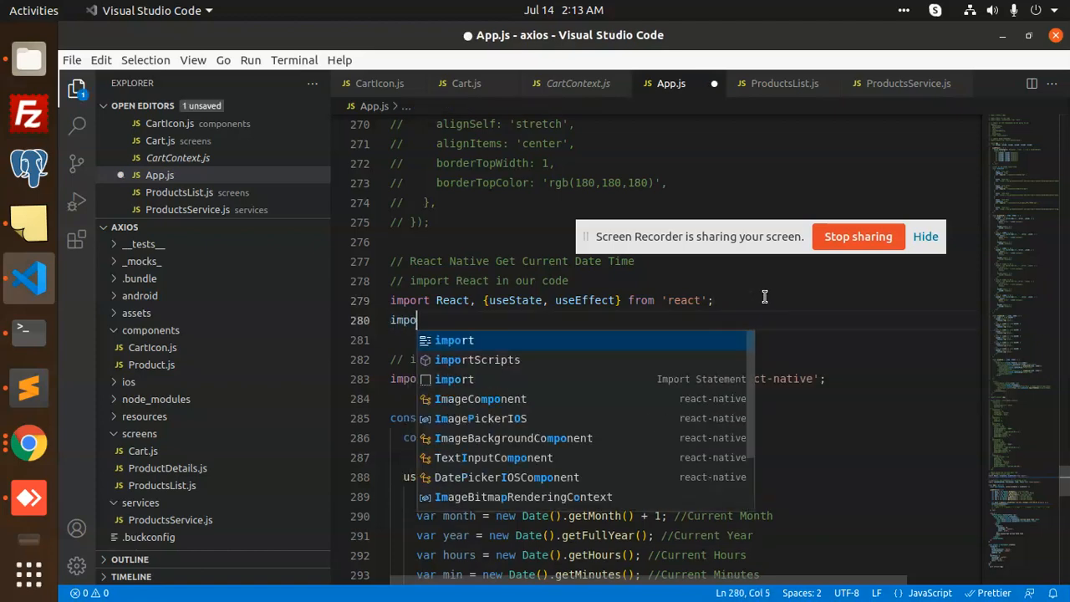
{"action": "type", "text": "mom"}
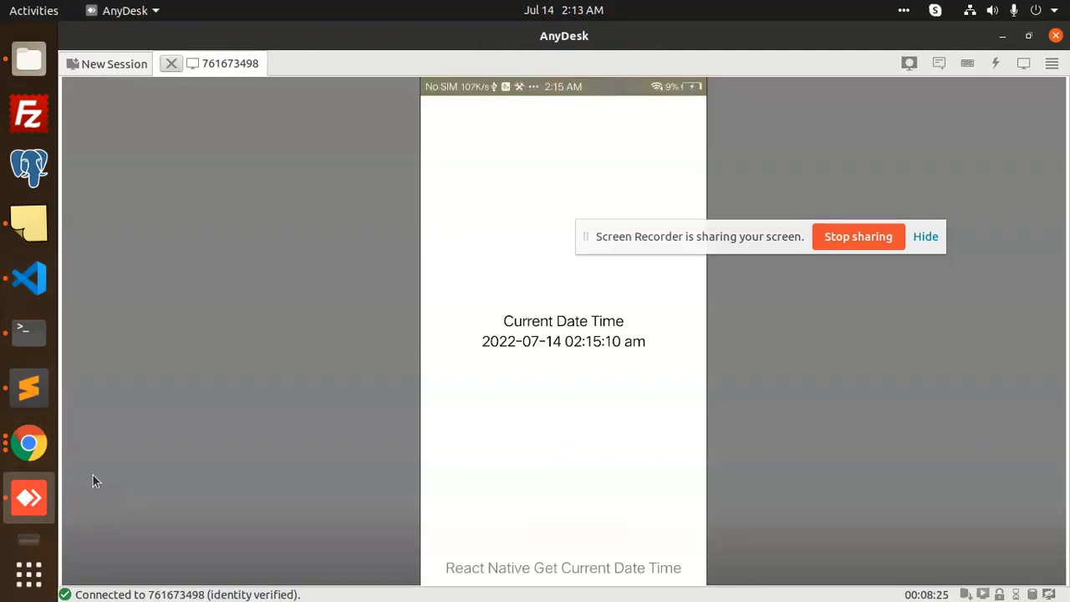
Browse the momentjs.com home page down to the Format Dates examples.
{"action": "left_click", "coordinate": [575, 355]}
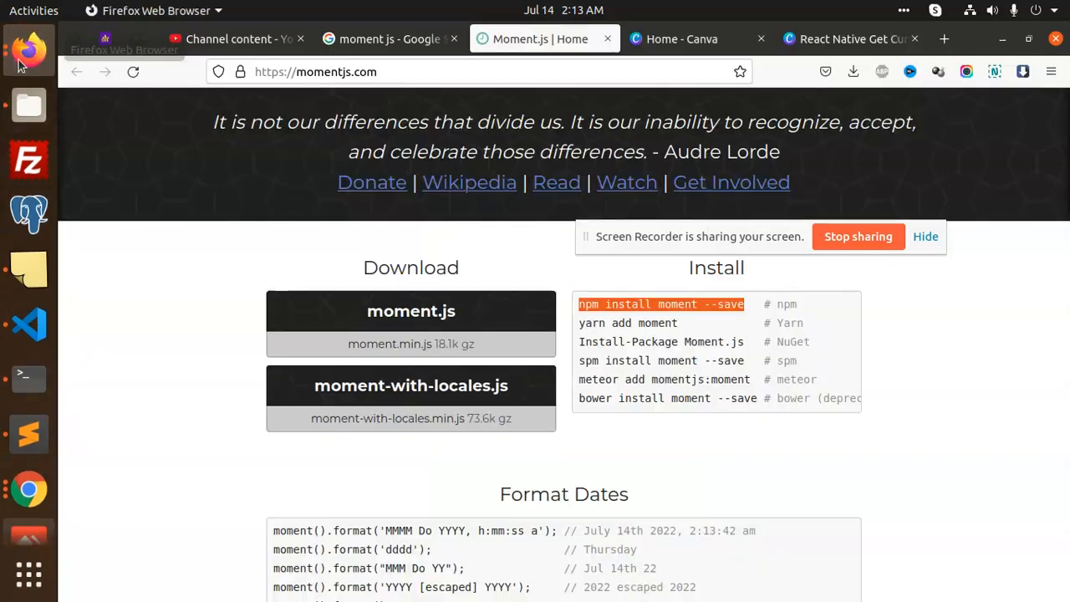
{"action": "scroll", "scroll_direction": "down", "scroll_amount": 3}
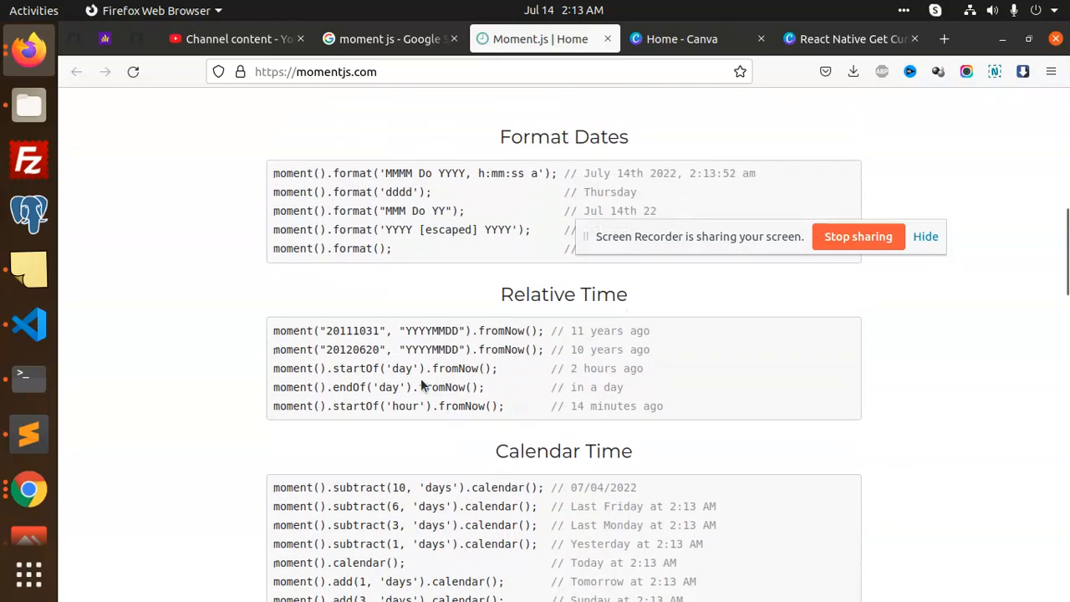
{"action": "mouse_move", "coordinate": [412, 366]}
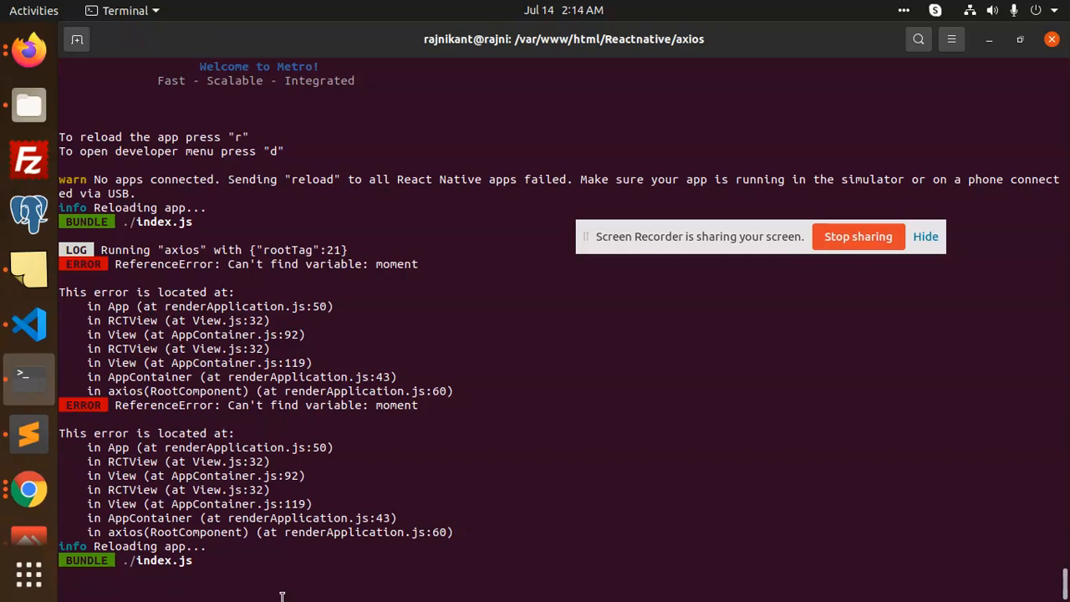
{"action": "mouse_move", "coordinate": [28, 498]}
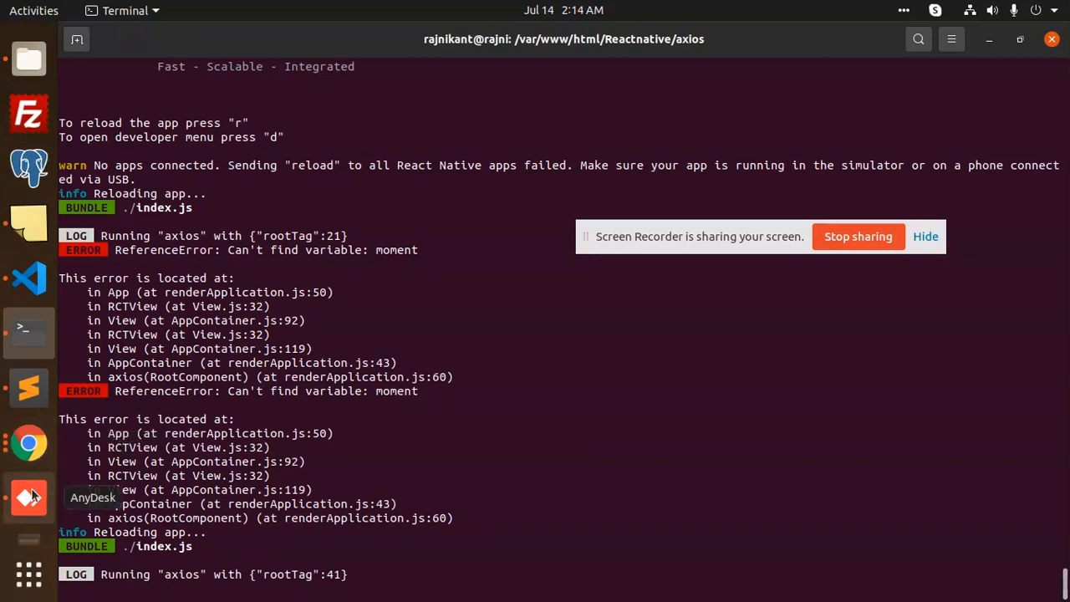
{"action": "left_click", "coordinate": [28, 499]}
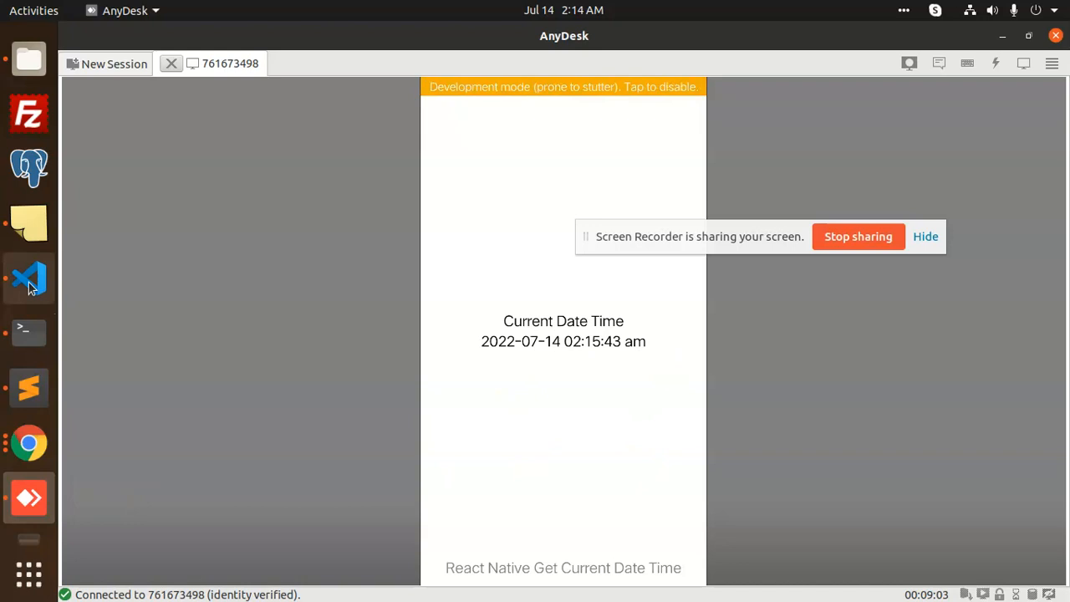
{"action": "left_click", "coordinate": [28, 277]}
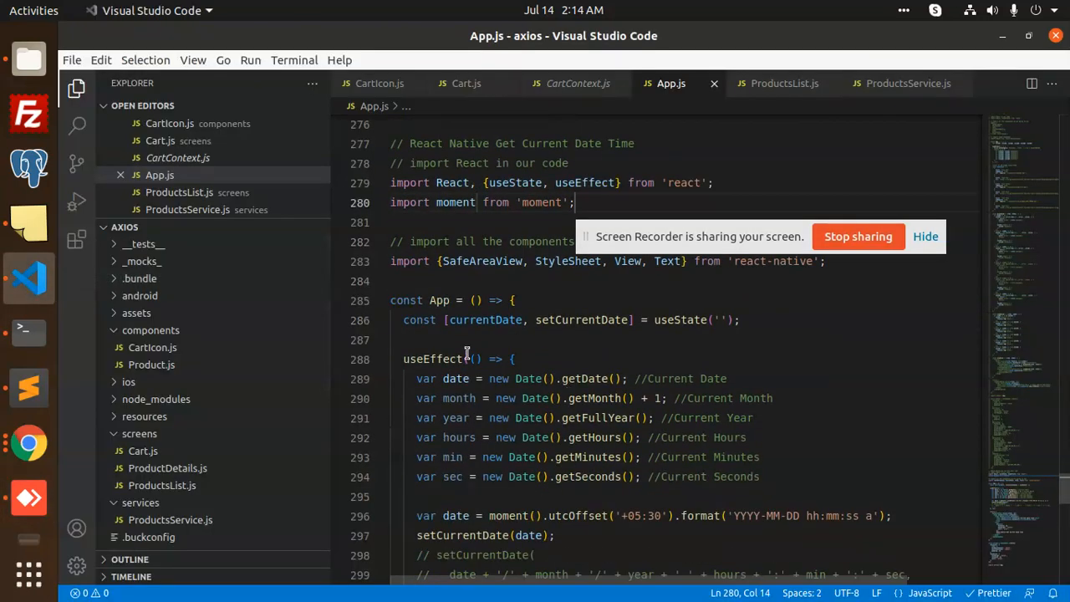